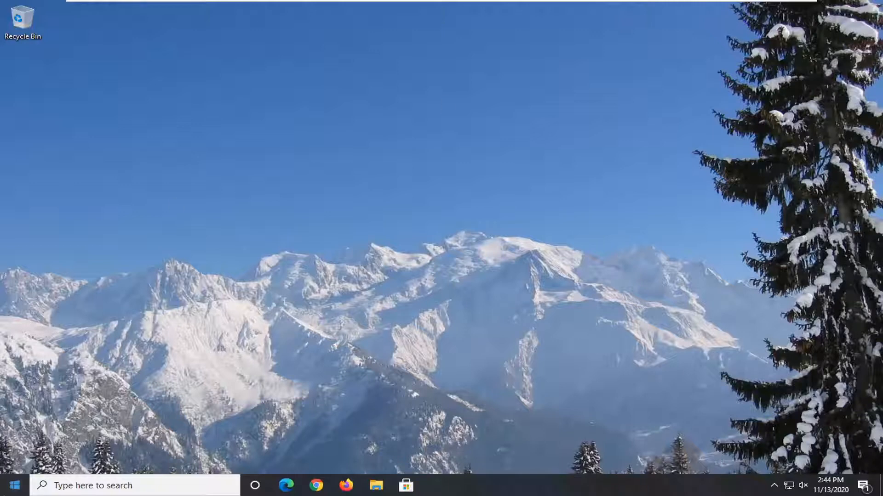
Step: Launch File Explorer from the Start menu by searching 'file'
{"action": "left_click", "coordinate": [14, 485]}
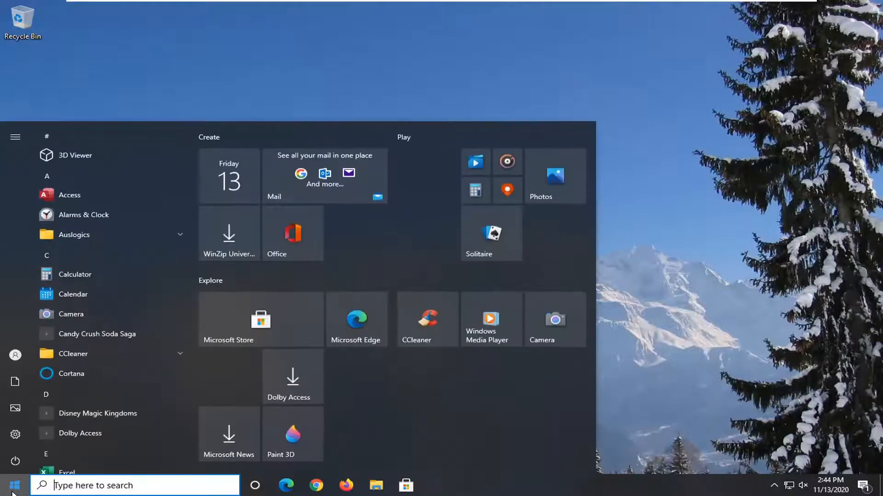
{"action": "type", "text": "file explorer"}
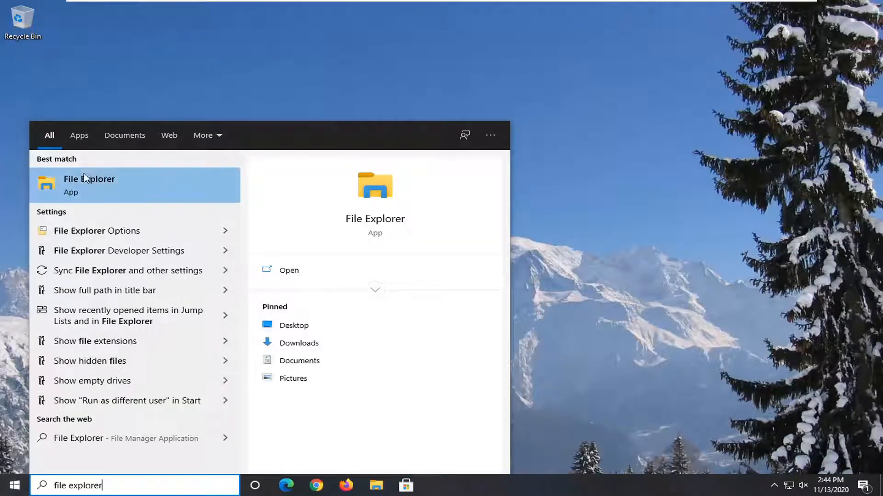
{"action": "left_click", "coordinate": [89, 185]}
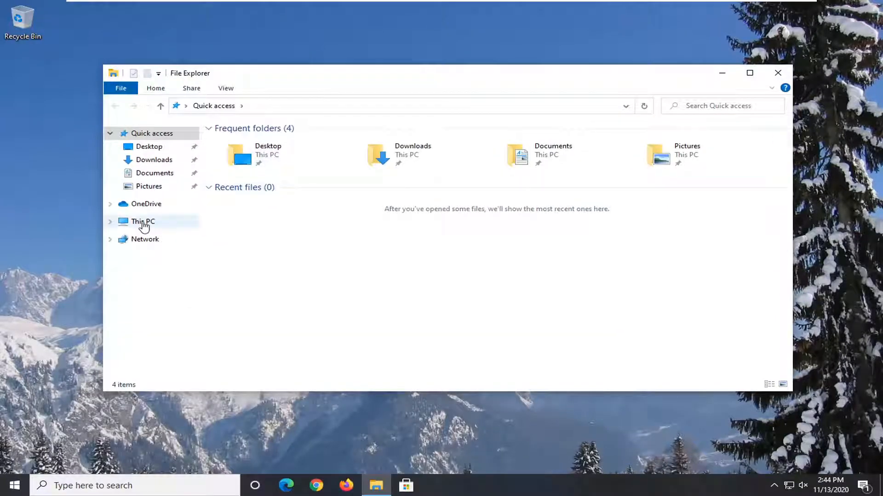
Step: Navigate through This PC and Local Disk (C:) into the Users folder
{"action": "left_click", "coordinate": [143, 222]}
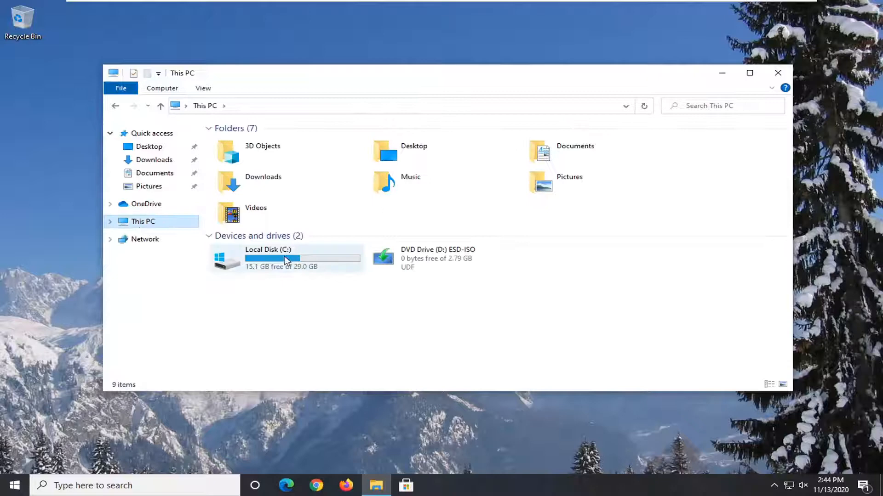
{"action": "mouse_move", "coordinate": [273, 259]}
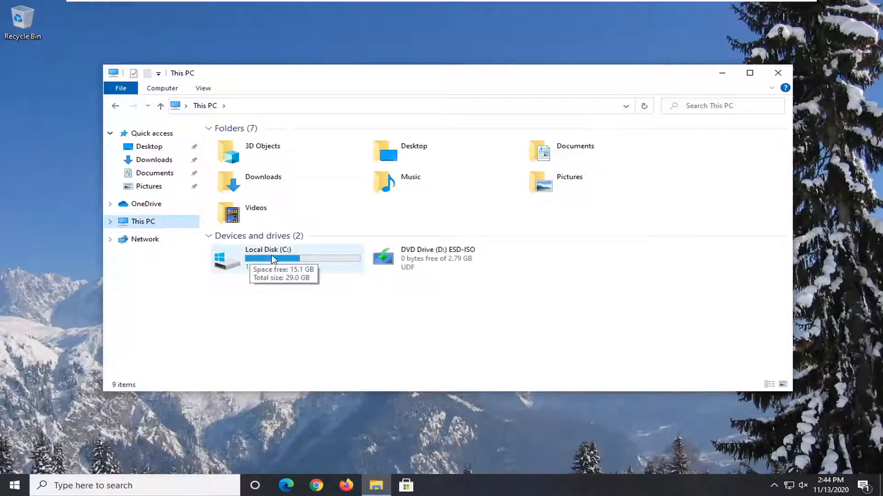
{"action": "mouse_move", "coordinate": [220, 264]}
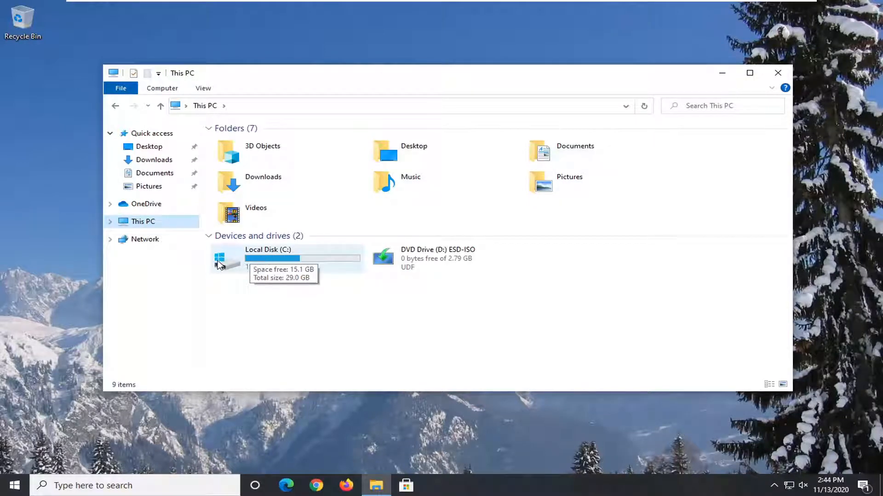
{"action": "mouse_move", "coordinate": [253, 268]}
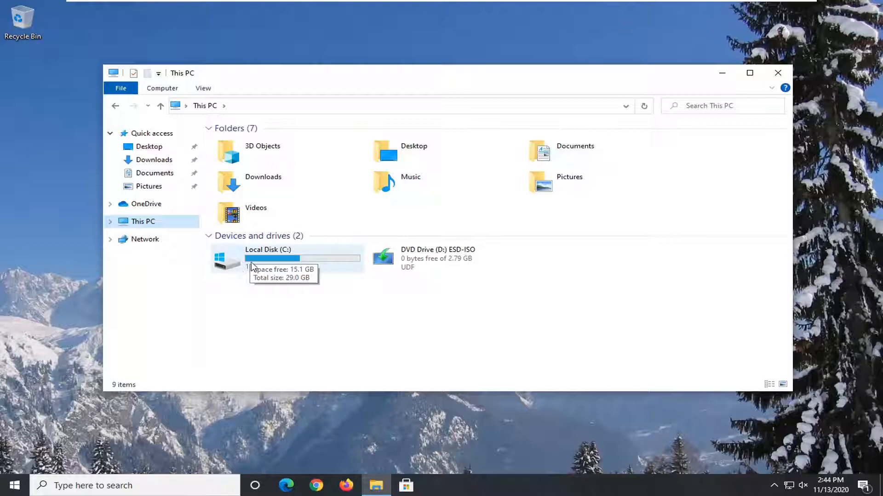
{"action": "double_click", "coordinate": [268, 259]}
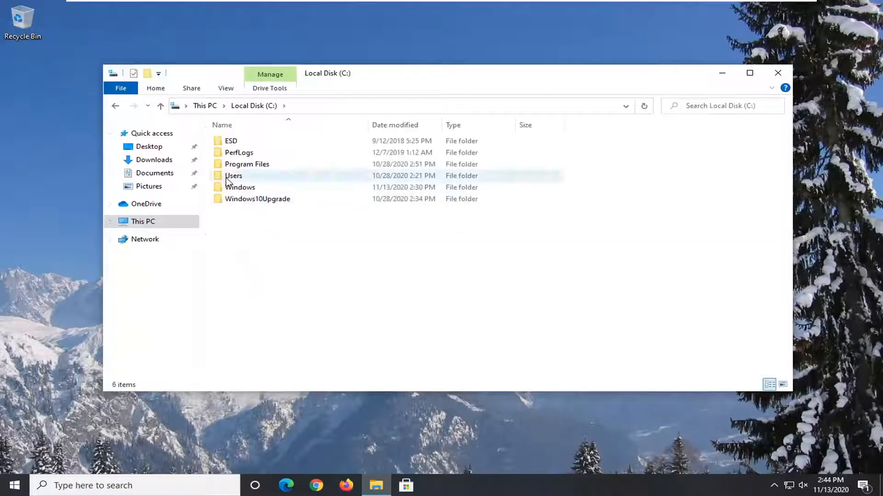
{"action": "mouse_move", "coordinate": [232, 176]}
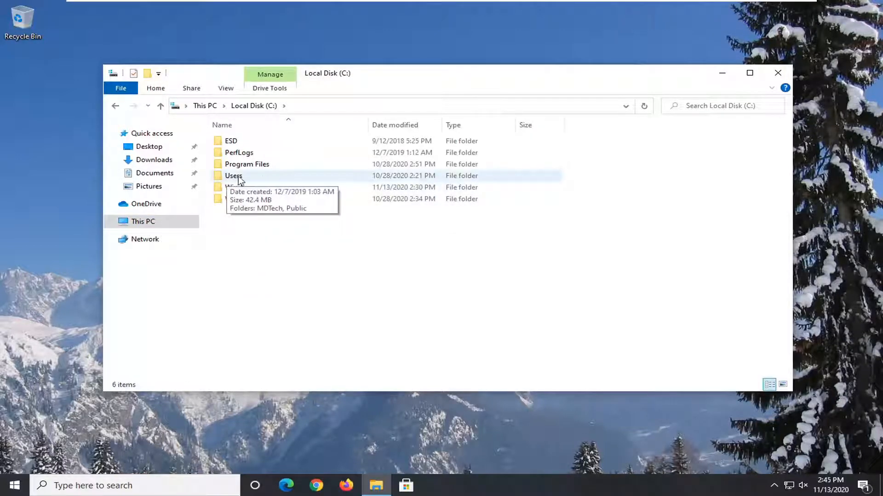
{"action": "double_click", "coordinate": [233, 176]}
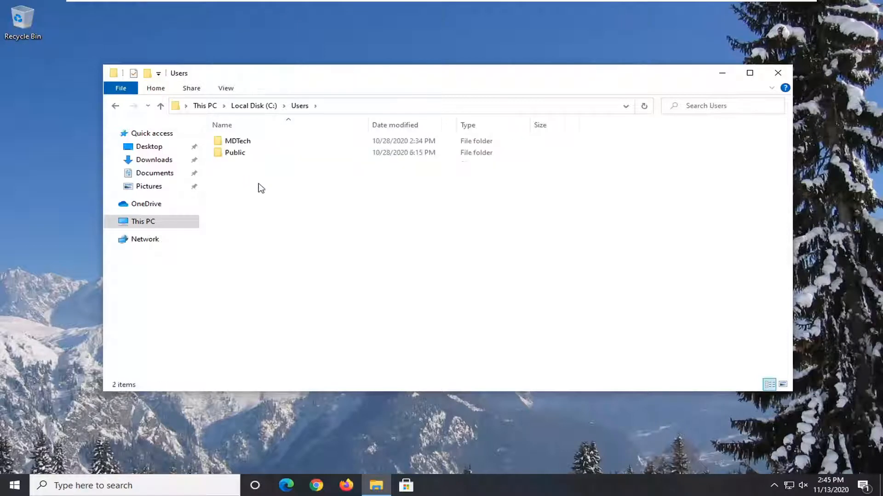
{"action": "mouse_move", "coordinate": [237, 141]}
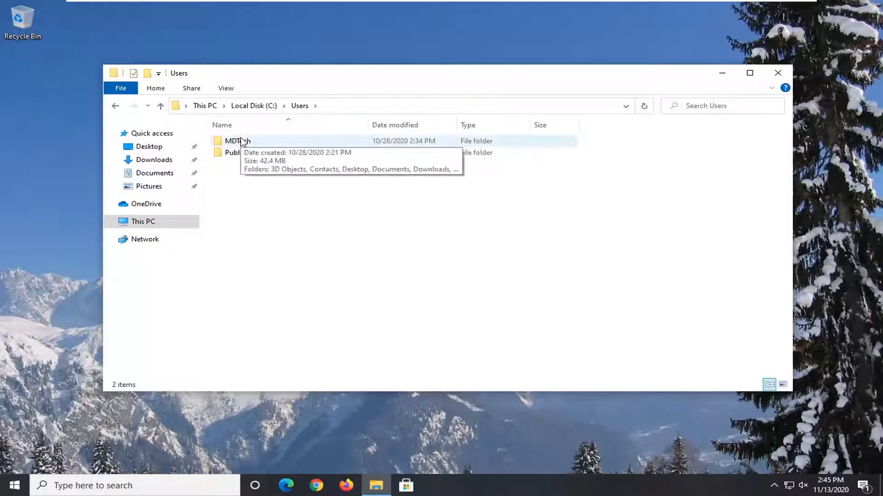
Step: Show the MDTech folder's Properties on the Security tab with its current permissions
{"action": "right_click", "coordinate": [236, 141]}
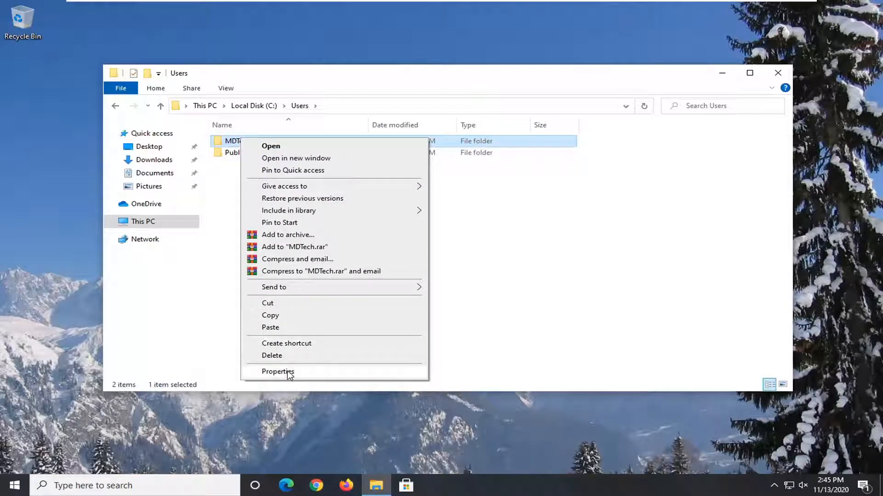
{"action": "left_click", "coordinate": [278, 372]}
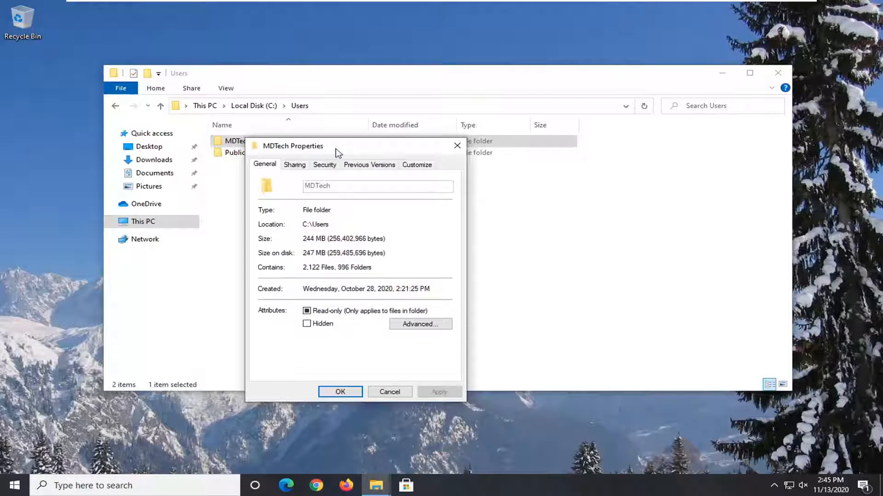
{"action": "left_click_drag", "start_coordinate": [293, 146], "coordinate": [337, 101]}
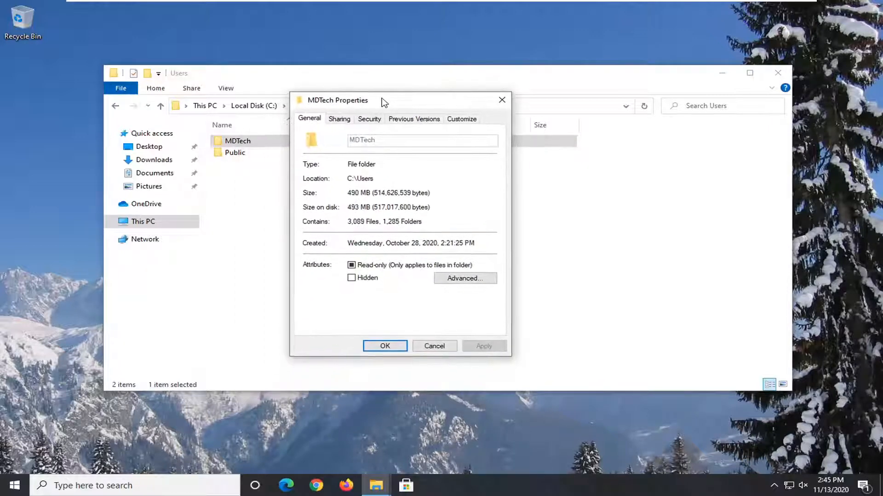
{"action": "left_click", "coordinate": [369, 119]}
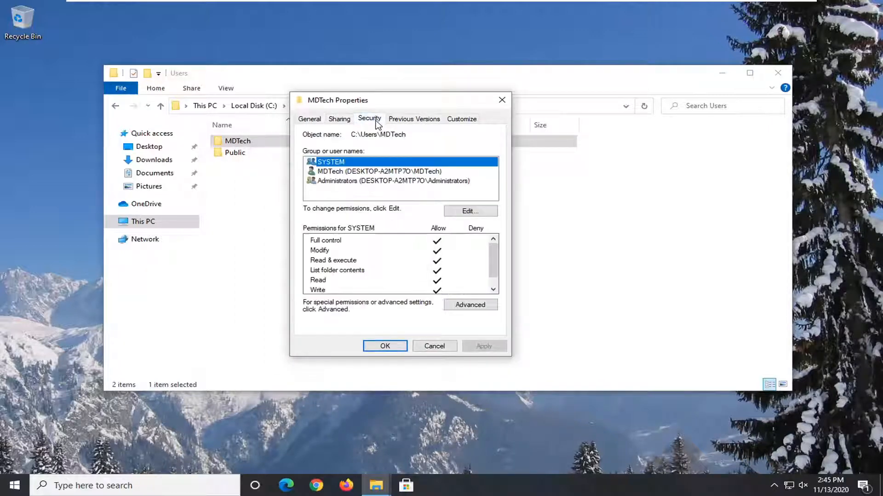
{"action": "mouse_move", "coordinate": [451, 220]}
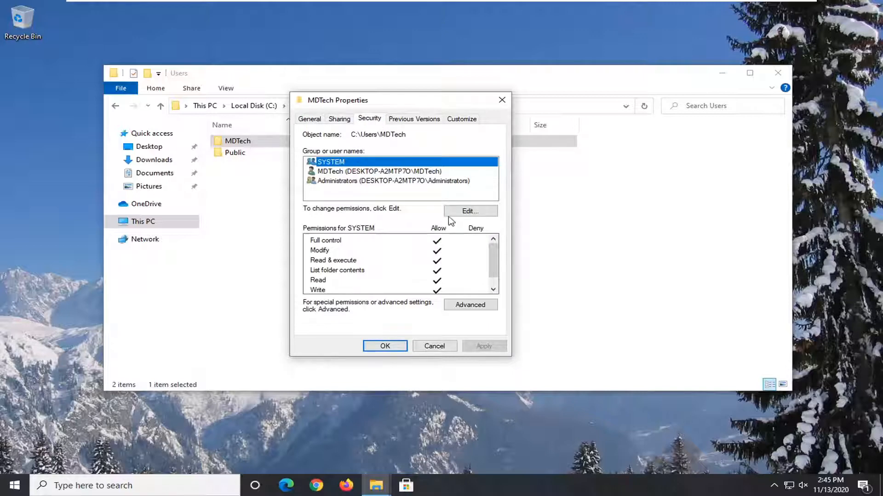
Step: Start adding a user to MDTech's permissions and list all users and groups via Find Now
{"action": "left_click", "coordinate": [470, 212]}
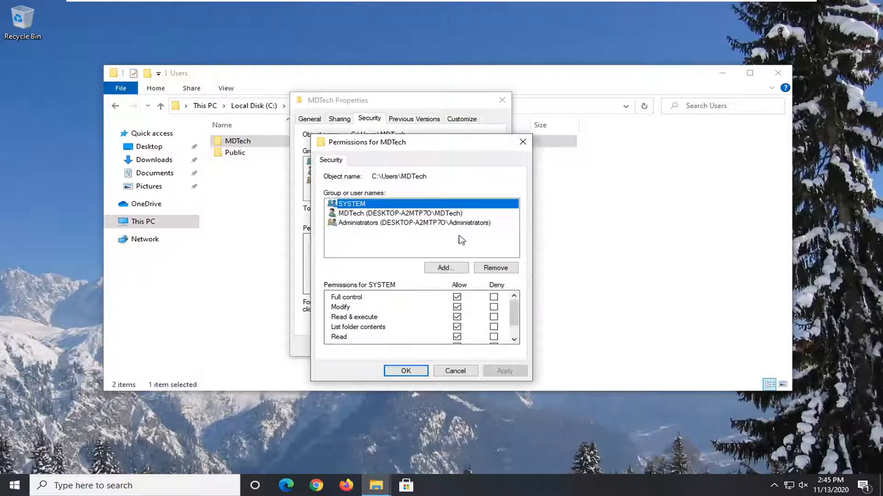
{"action": "left_click", "coordinate": [445, 268]}
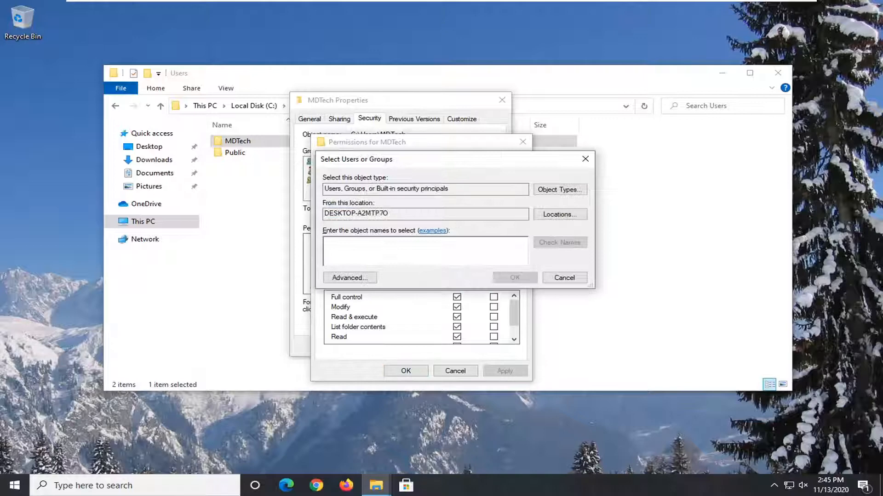
{"action": "mouse_move", "coordinate": [460, 280]}
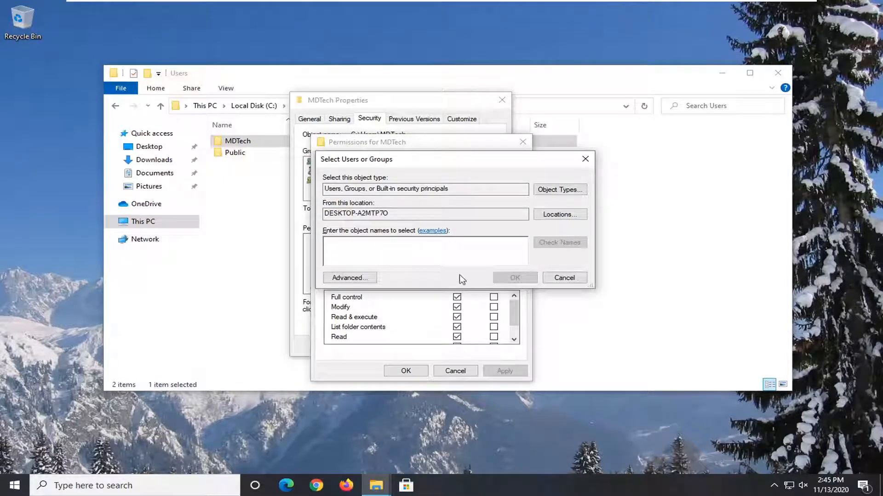
{"action": "left_click", "coordinate": [349, 277]}
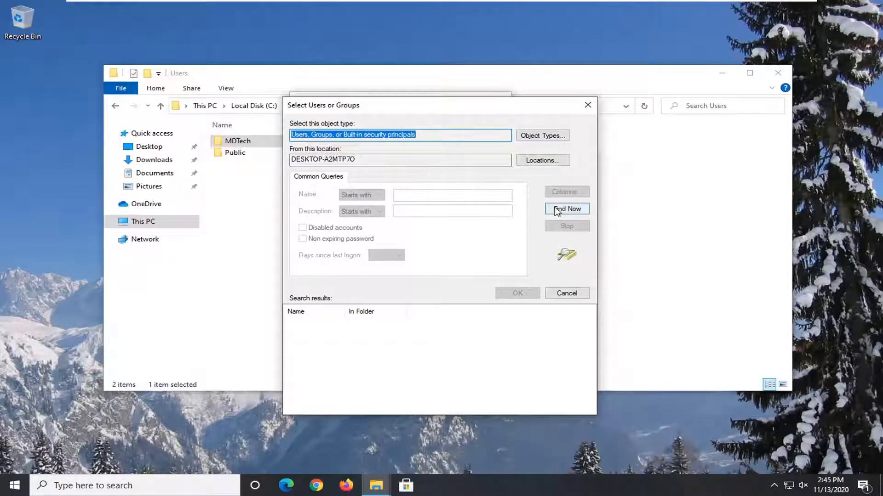
{"action": "left_click", "coordinate": [566, 209]}
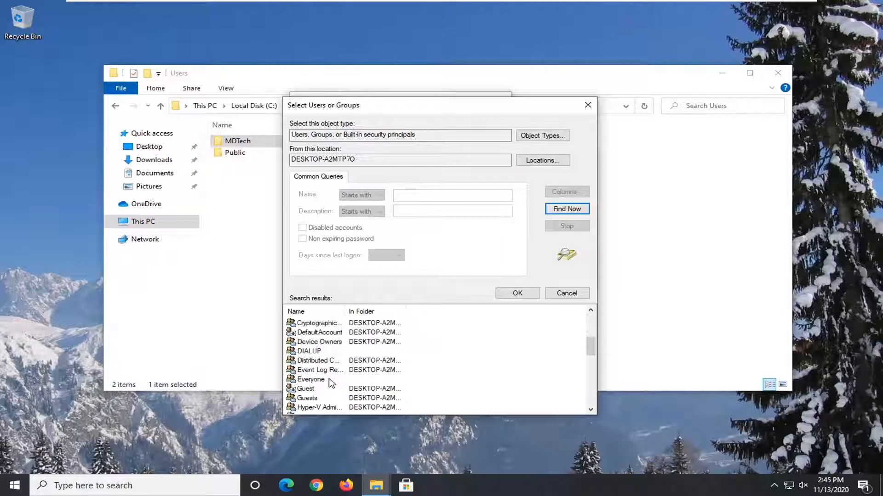
Step: Add the Everyone group to MDTech's permissions with Full control allowed
{"action": "left_click", "coordinate": [311, 379]}
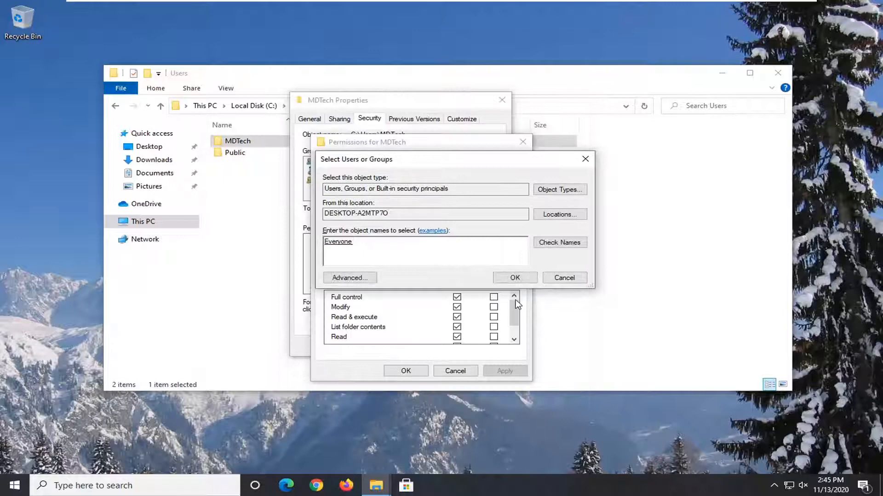
{"action": "left_click", "coordinate": [514, 277]}
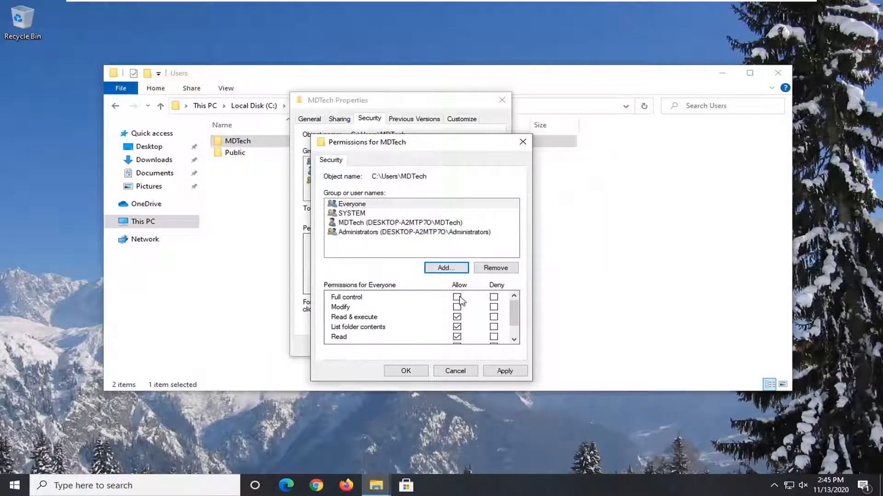
{"action": "left_click", "coordinate": [457, 297]}
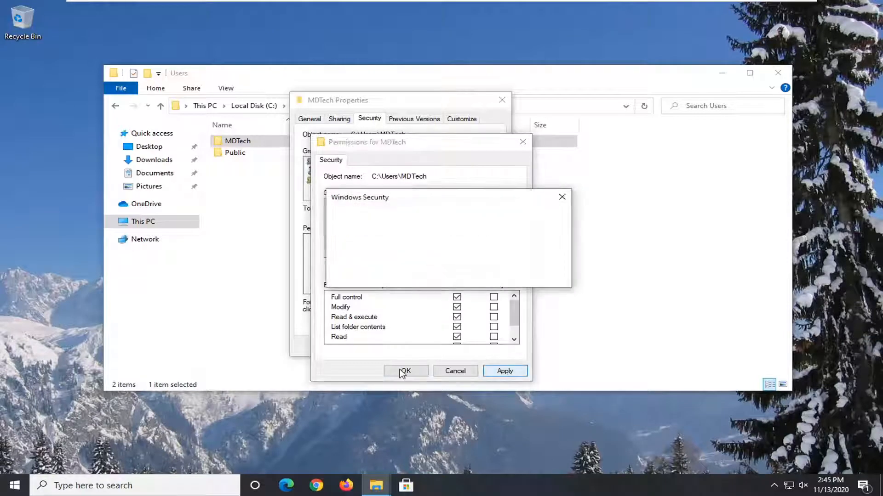
Step: Apply the new permissions, continuing past each access-denied error until done
{"action": "left_click", "coordinate": [406, 371]}
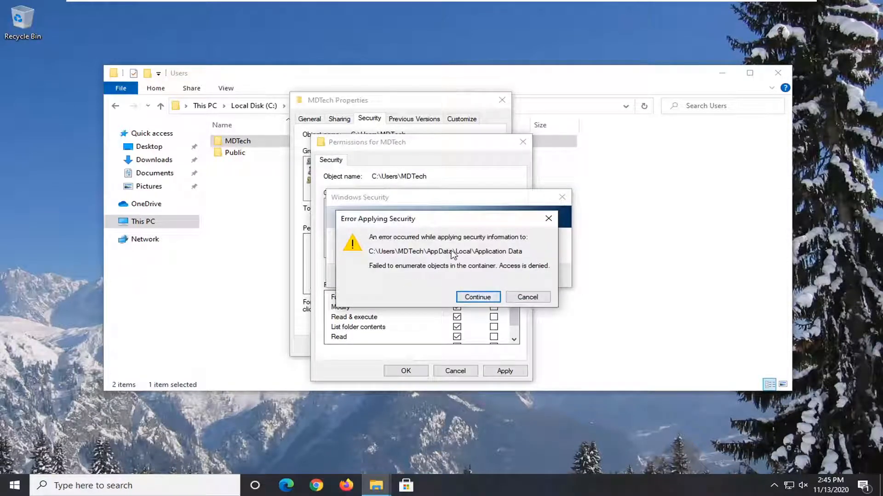
{"action": "left_click", "coordinate": [478, 297]}
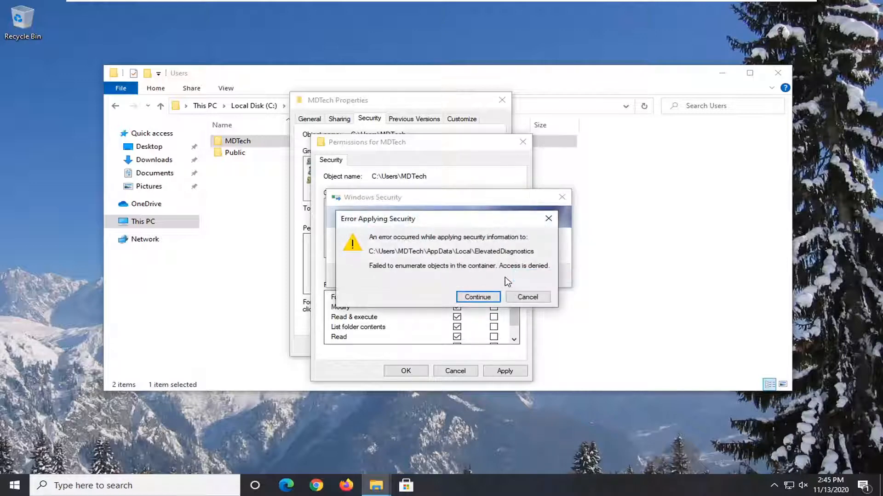
{"action": "left_click", "coordinate": [477, 297]}
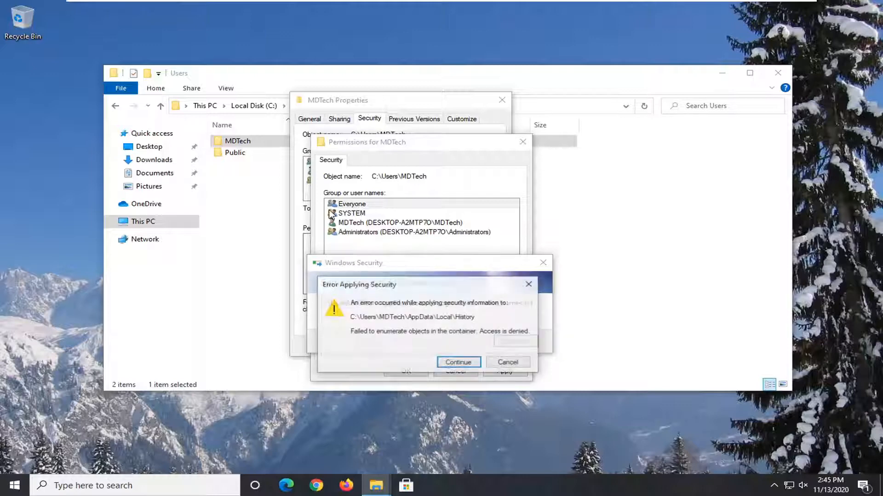
{"action": "left_click", "coordinate": [458, 362]}
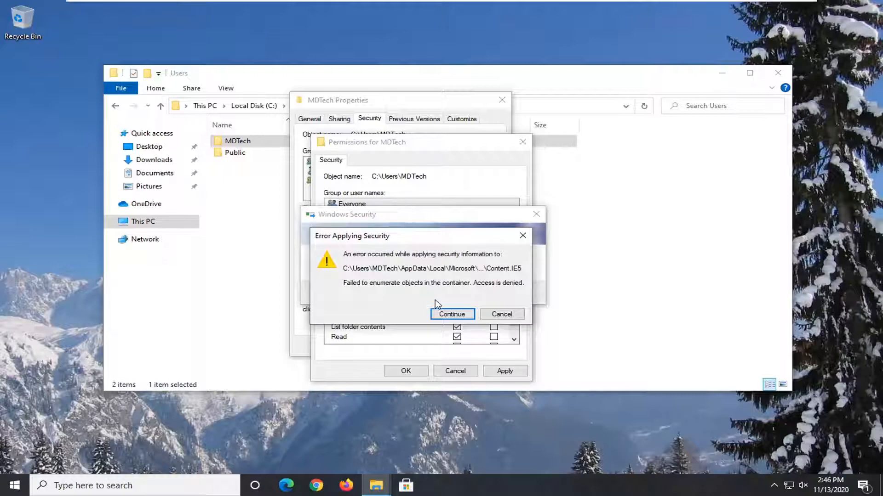
{"action": "left_click", "coordinate": [452, 314]}
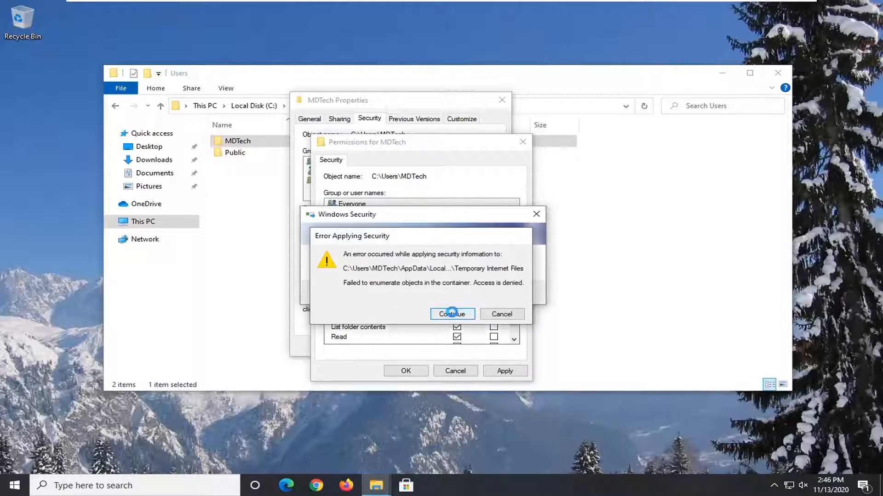
{"action": "left_click", "coordinate": [452, 315]}
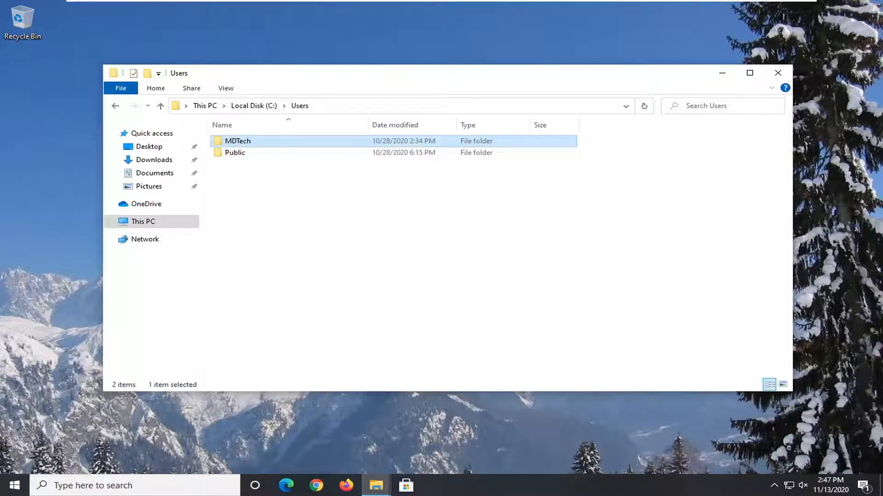
{"action": "mouse_move", "coordinate": [124, 199]}
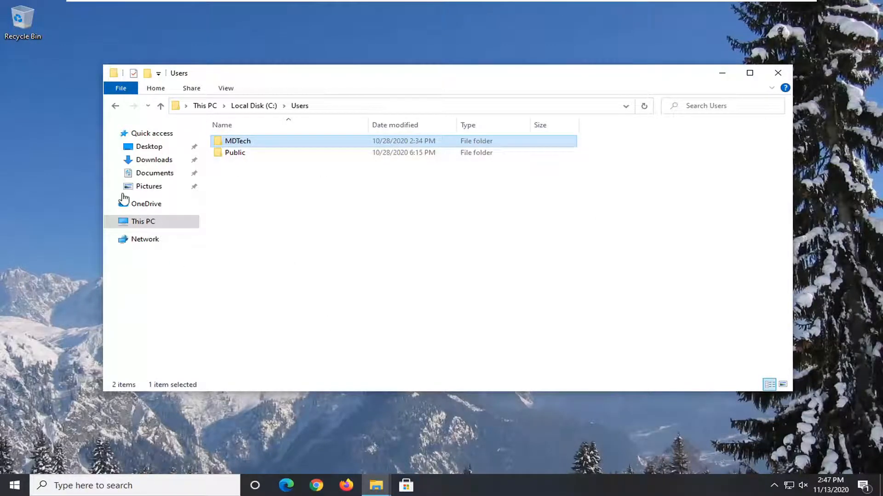
{"action": "mouse_move", "coordinate": [692, 132]}
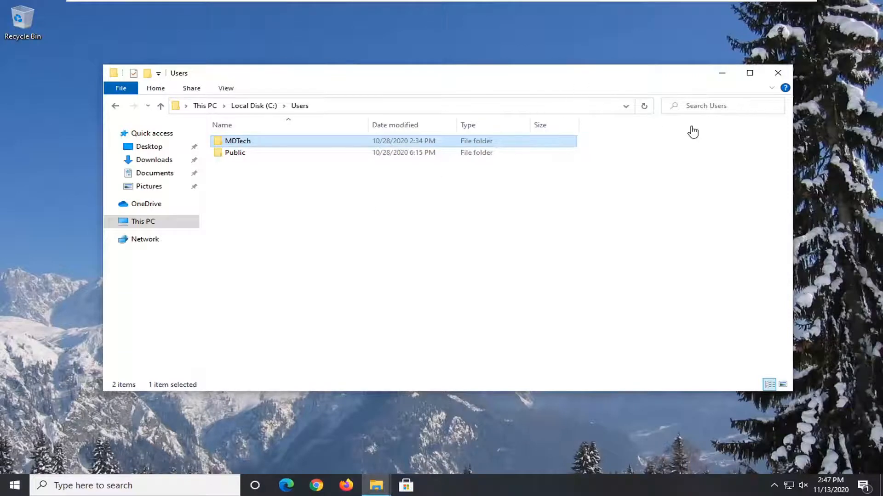
{"action": "mouse_move", "coordinate": [774, 77]}
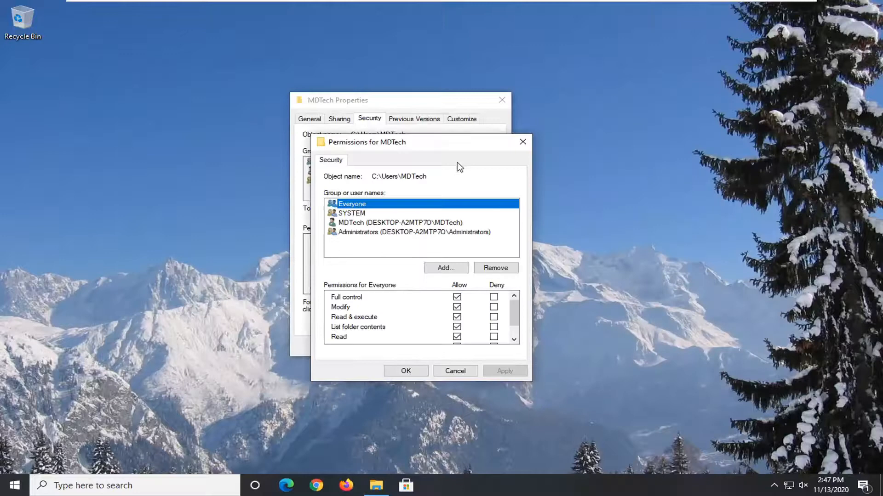
Step: Confirm Everyone has Full control and return to the MDTech Security tab
{"action": "left_click", "coordinate": [455, 371]}
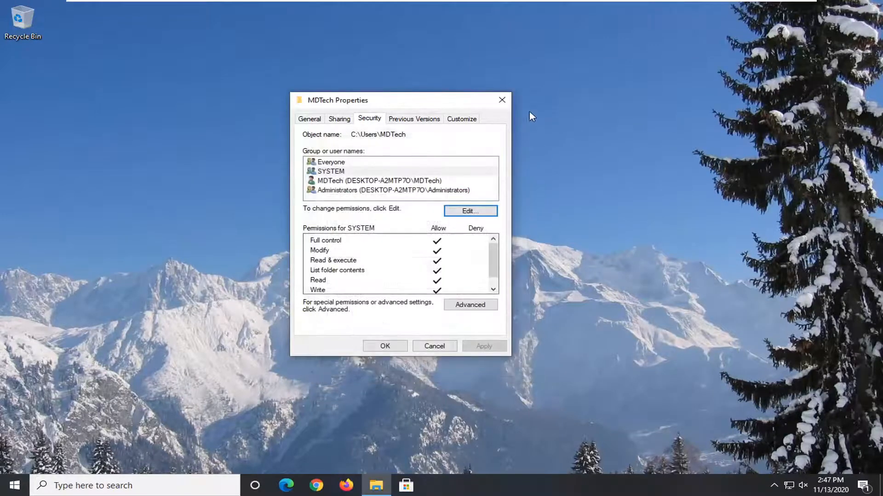